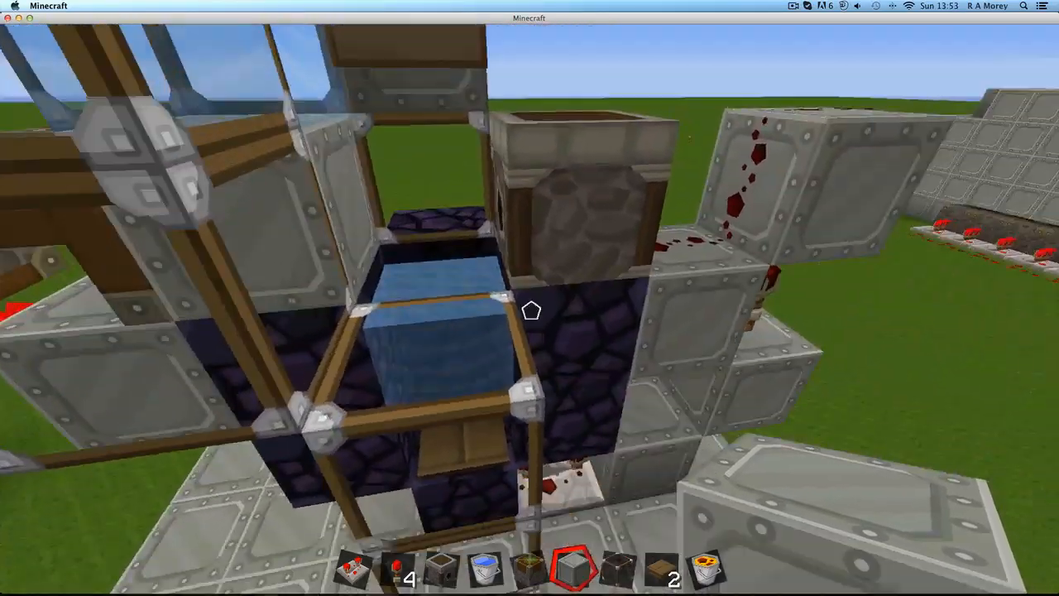
mouse_move(529, 297)
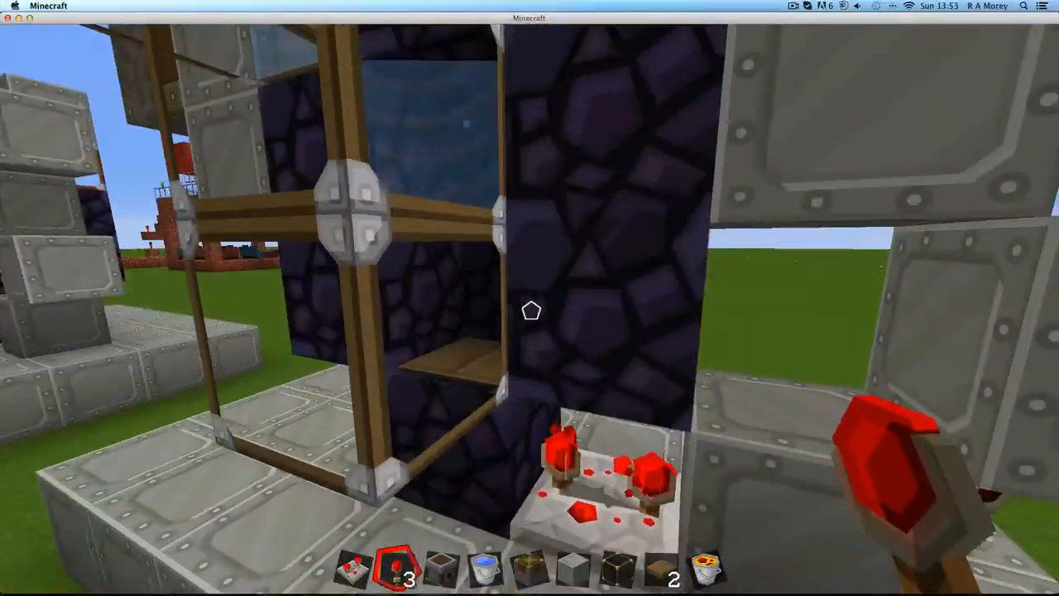
mouse_move(530, 298)
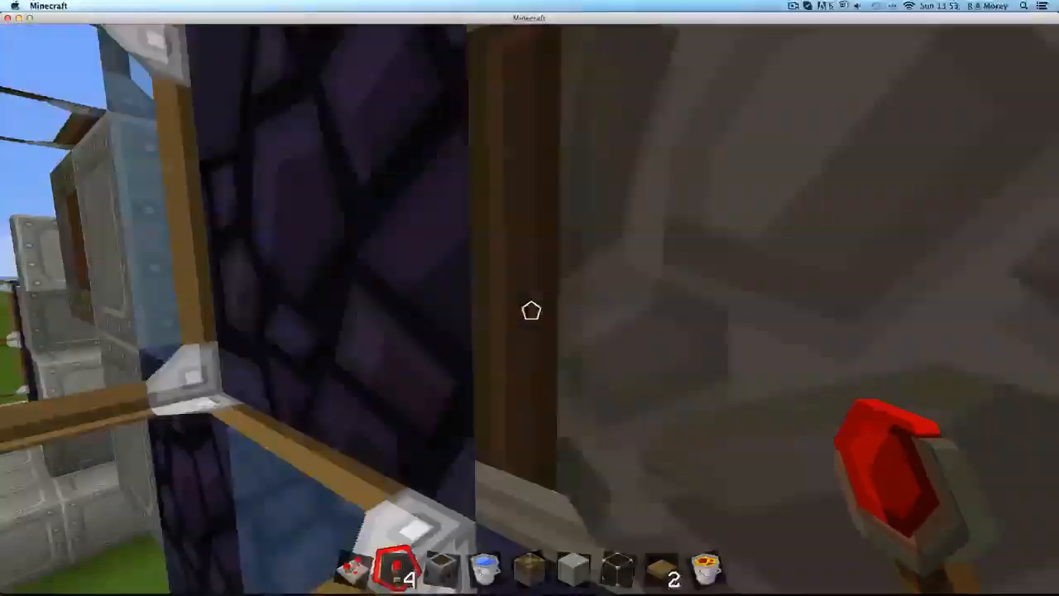
mouse_move(529, 310)
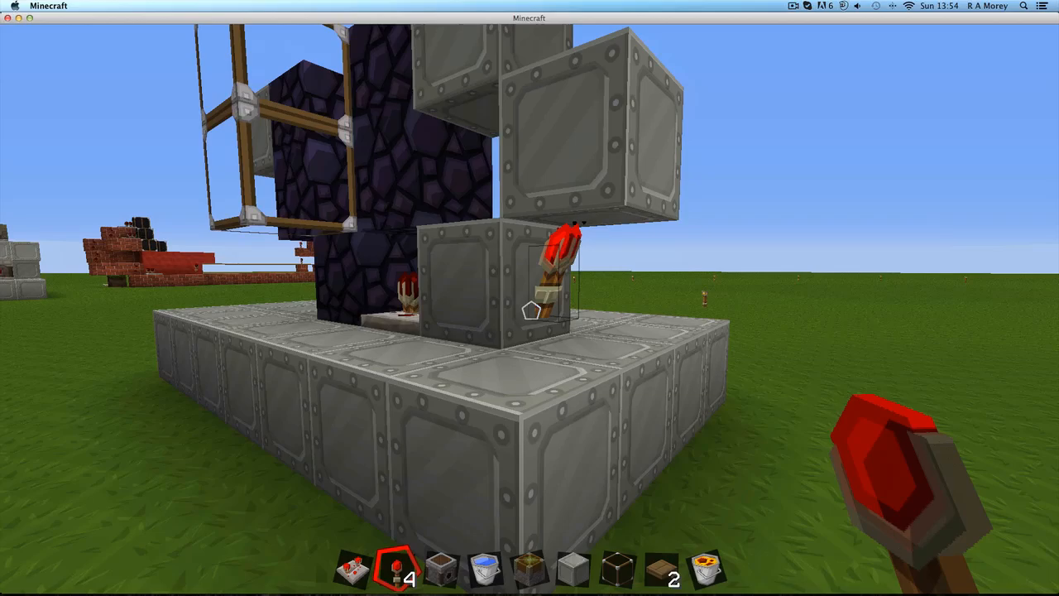
mouse_move(530, 298)
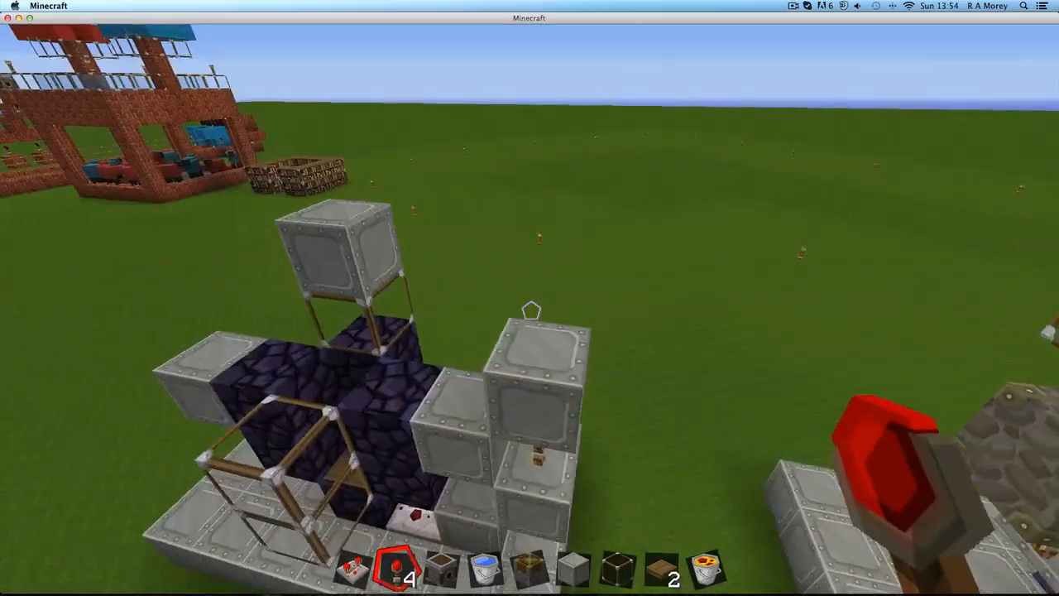
Open the inventory to get iron blocks, redstone torches and dust for powering the dispenser.
key(e)
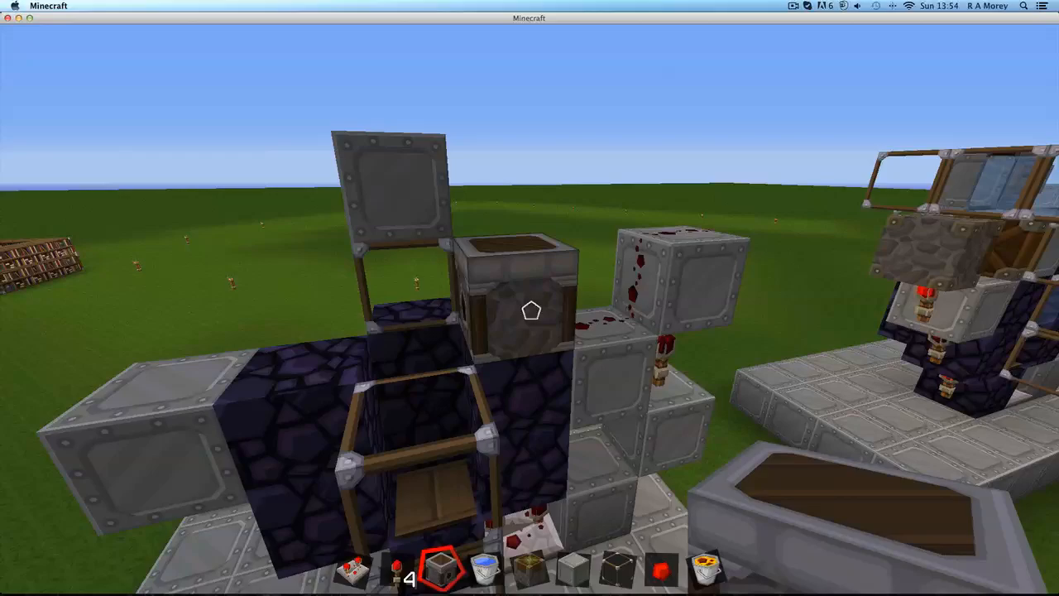
Begin a /time set command in chat before adding the sticky piston and glass.
text(/time se)
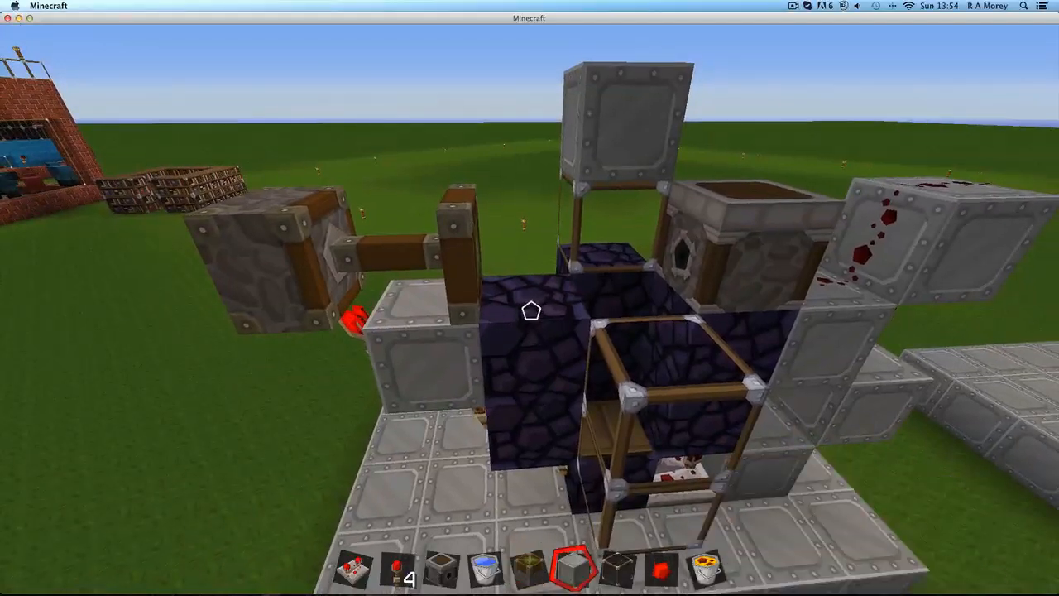
mouse_move(529, 298)
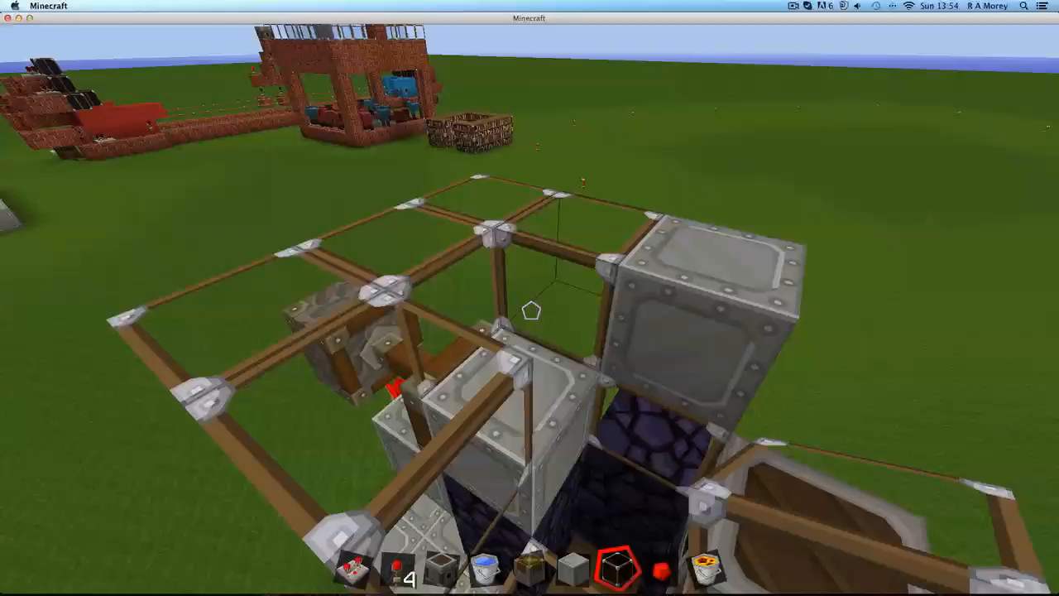
Place a sign from the inventory on the trap and write 'Water stopper' on it.
key(e)
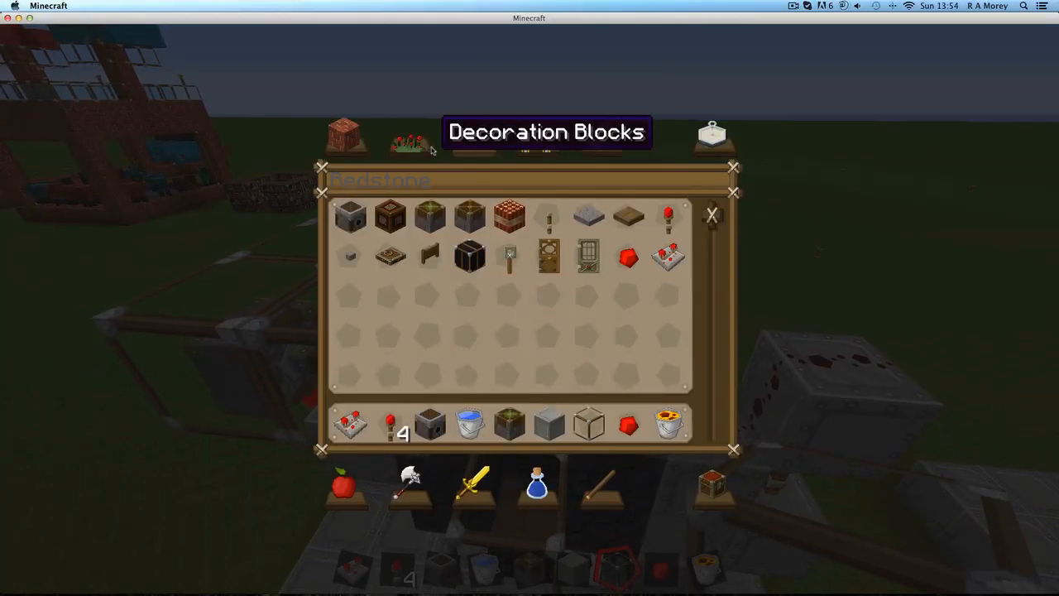
click(407, 141)
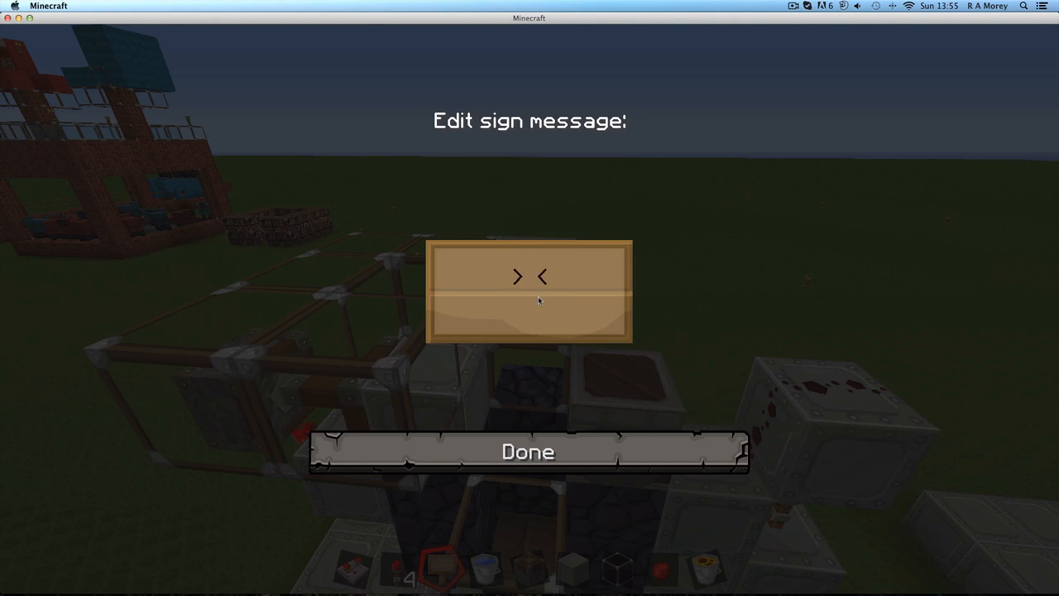
text(Water stopper)
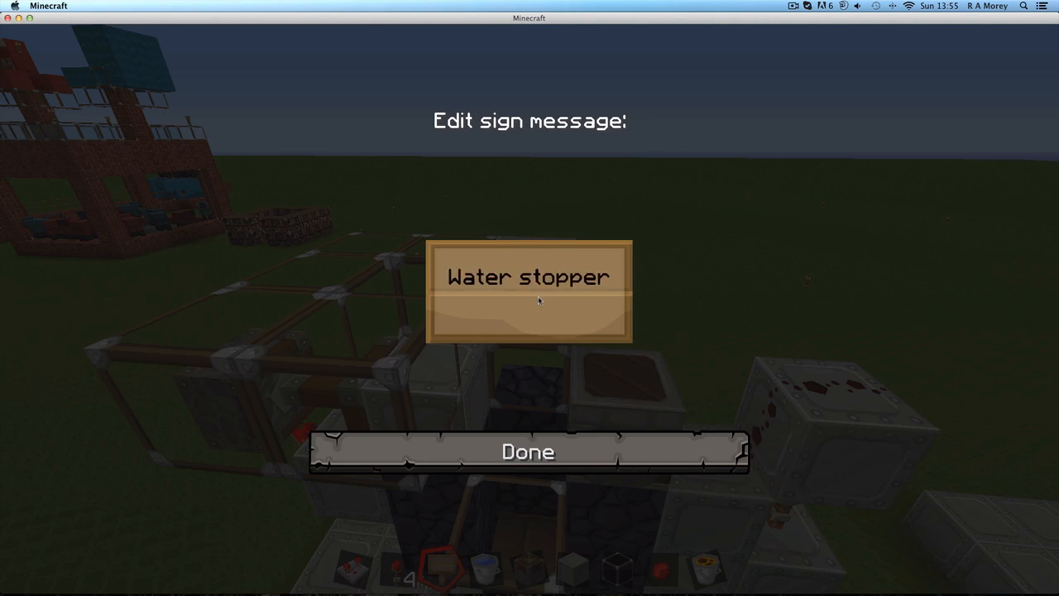
click(527, 452)
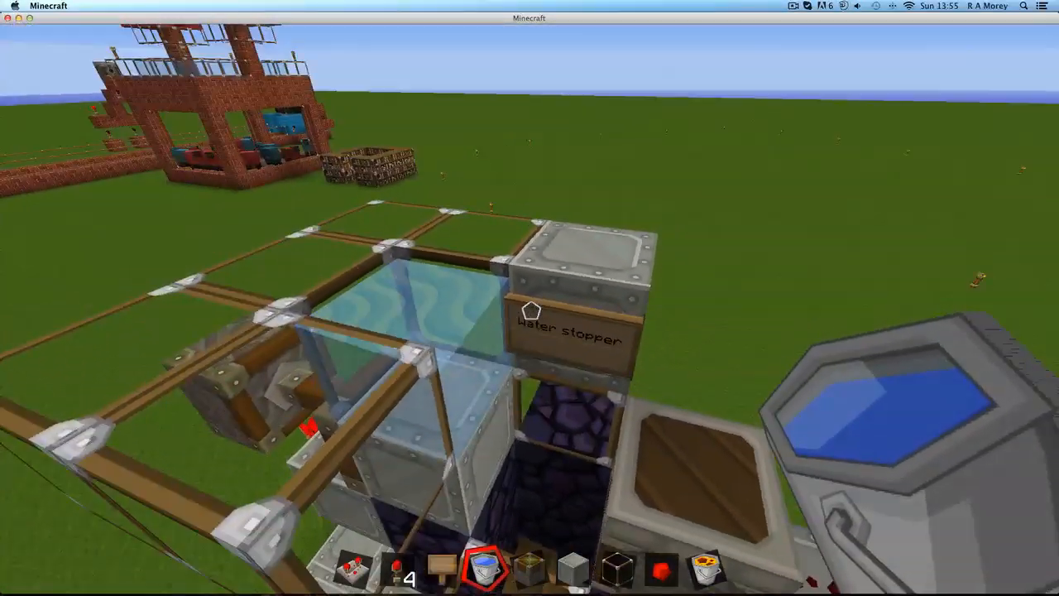
mouse_move(529, 297)
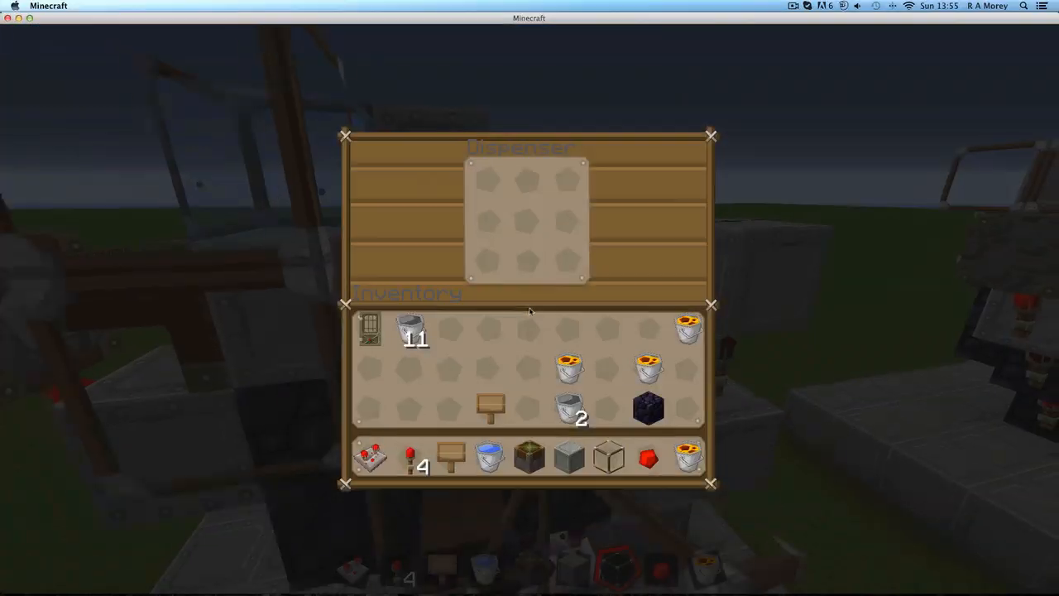
key(Escape)
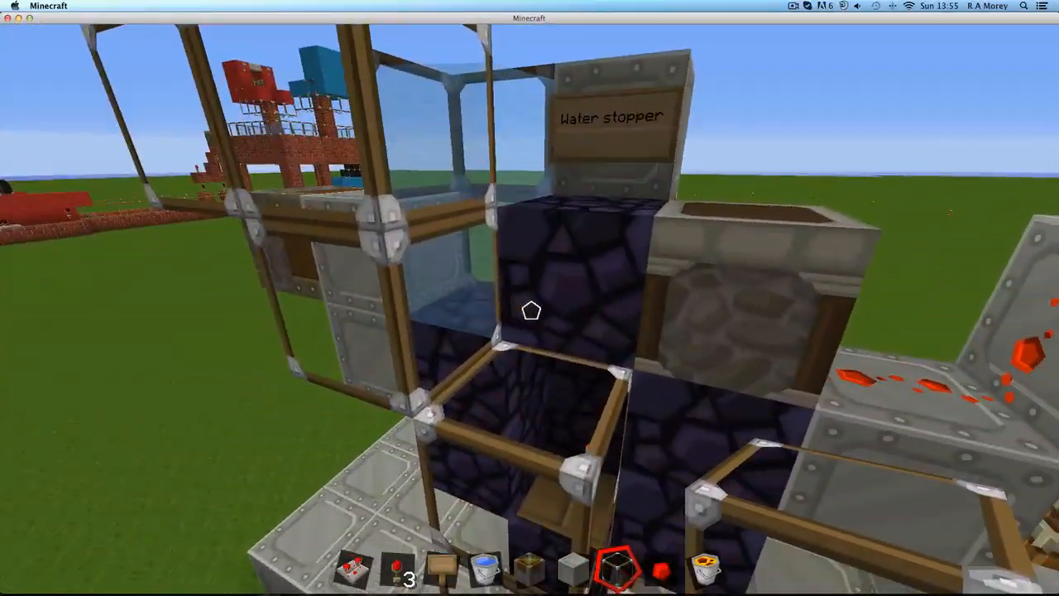
mouse_move(530, 310)
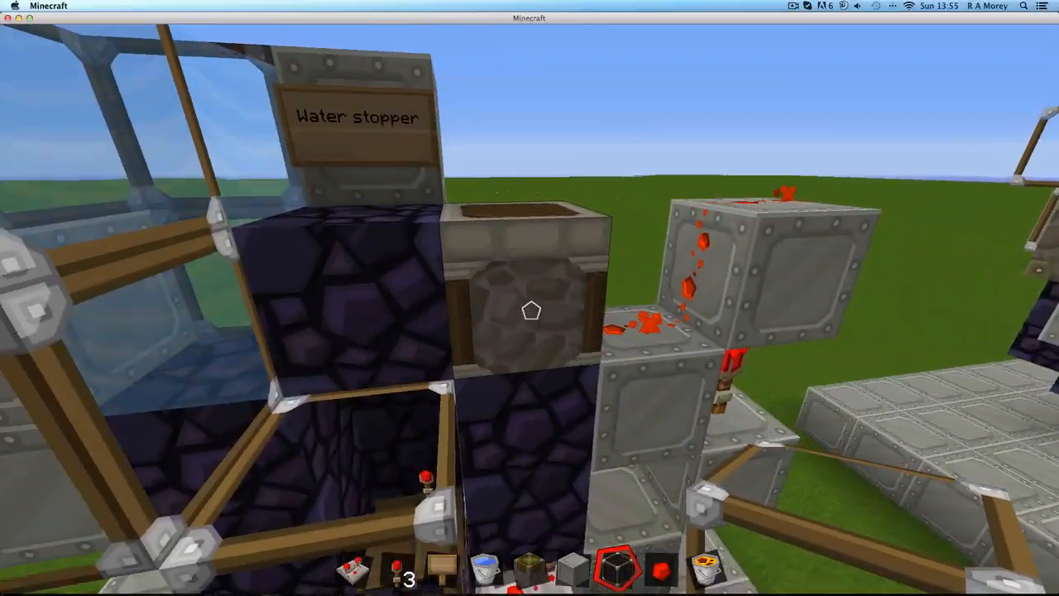
mouse_move(530, 311)
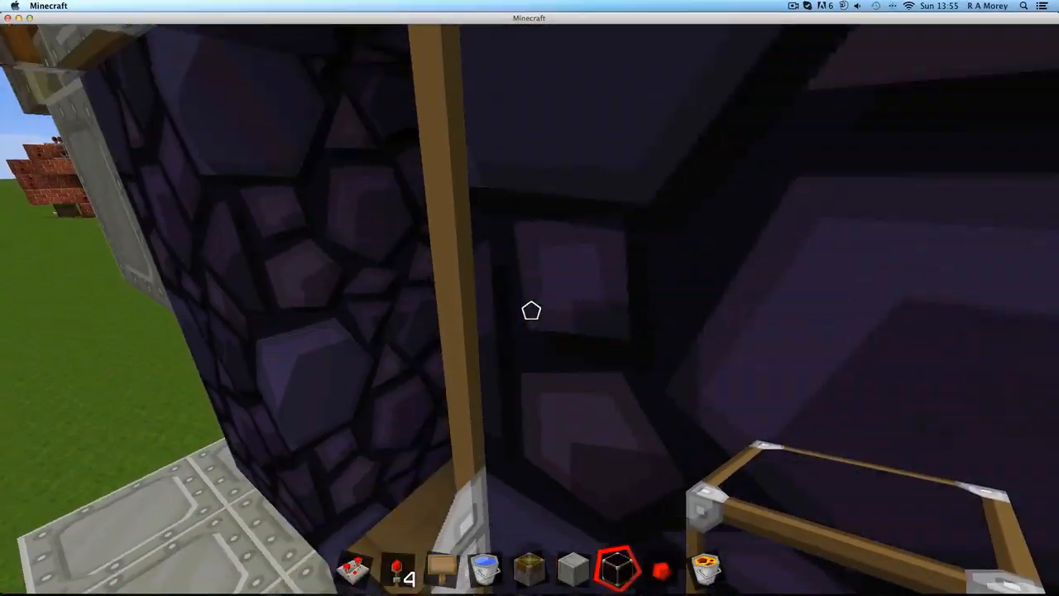
mouse_move(529, 310)
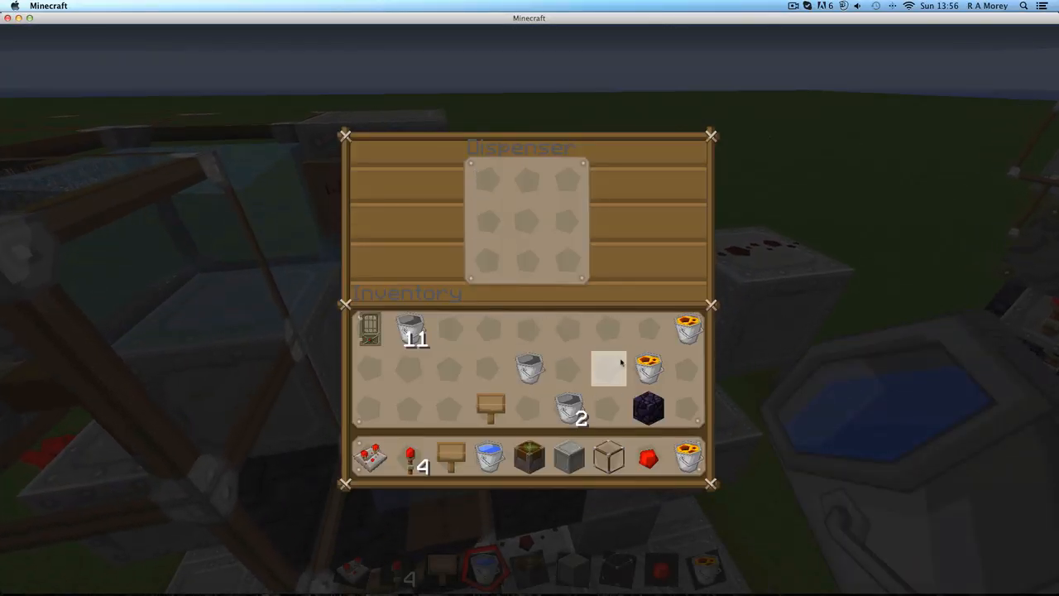
Close the dispenser's storage to return to the world before pouring water.
key(Escape)
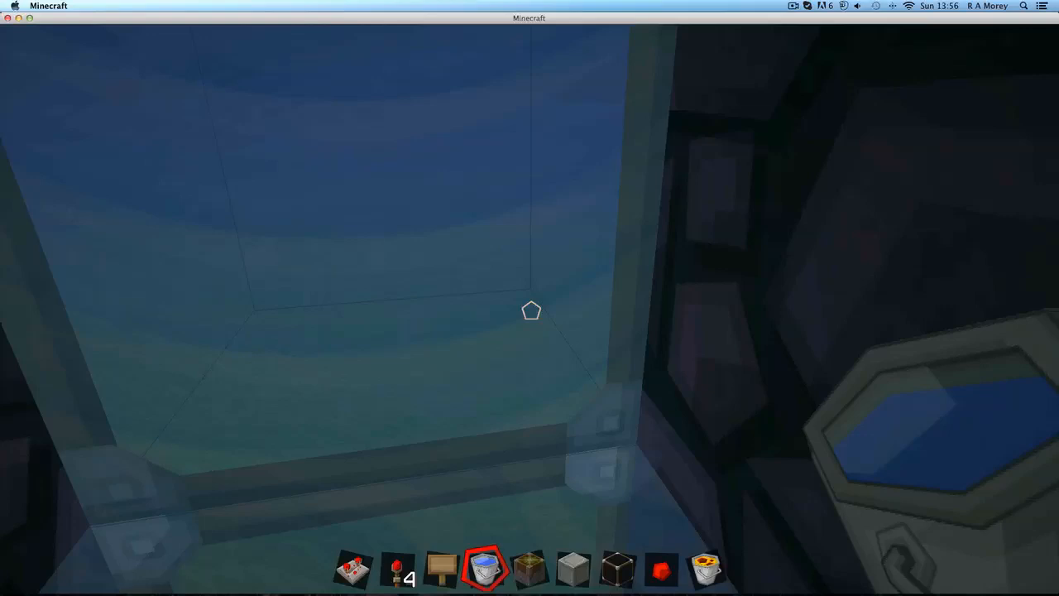
mouse_move(530, 310)
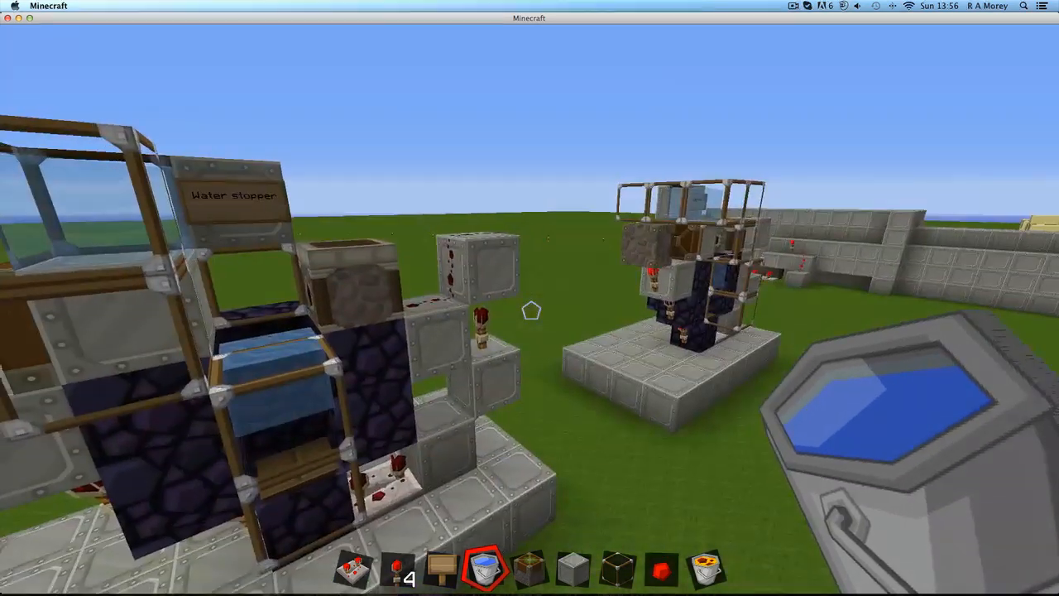
mouse_move(530, 297)
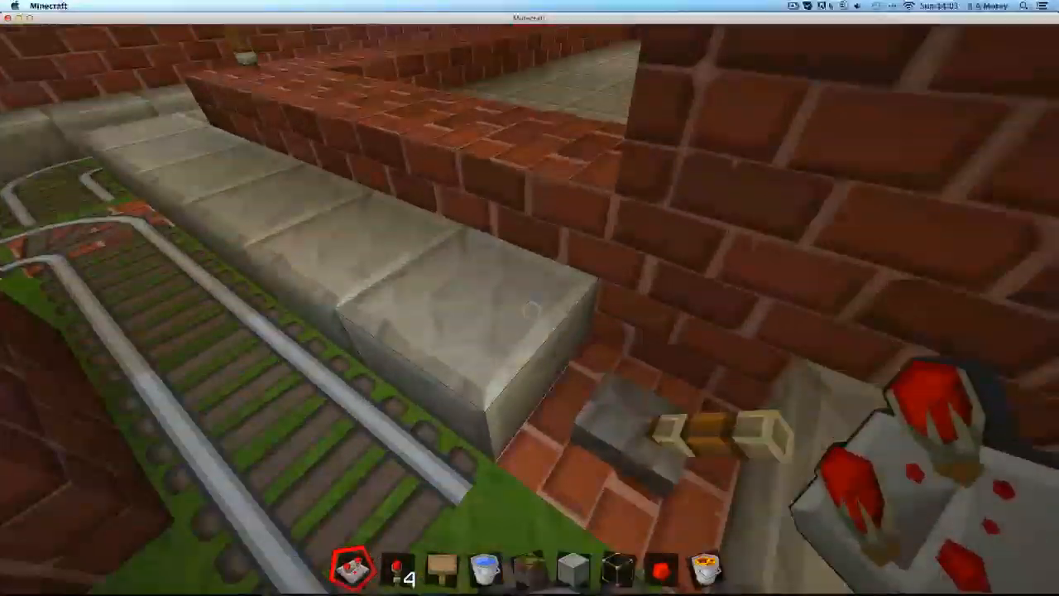
mouse_move(529, 310)
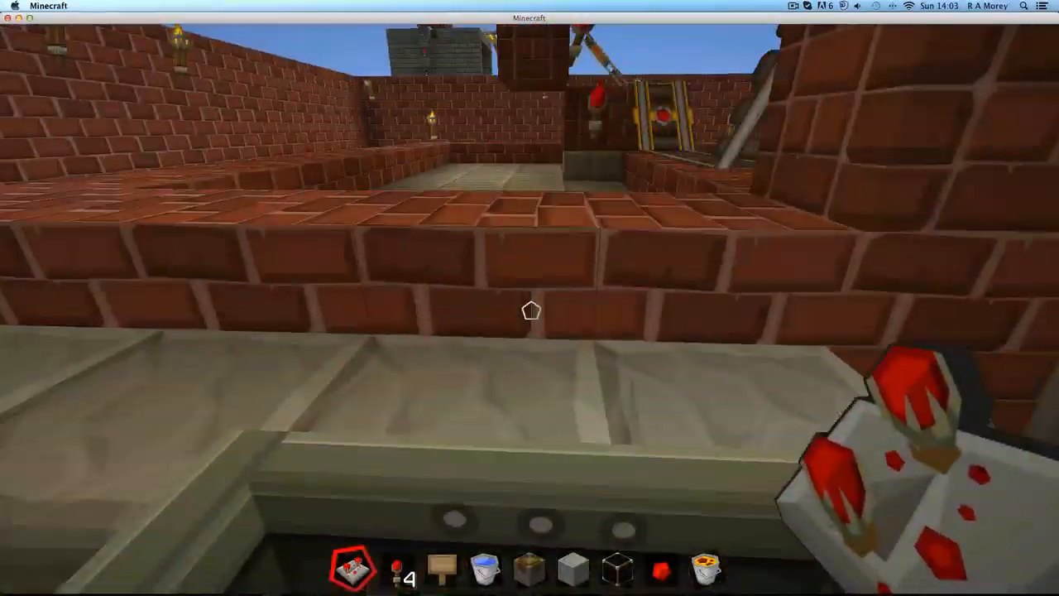
mouse_move(529, 298)
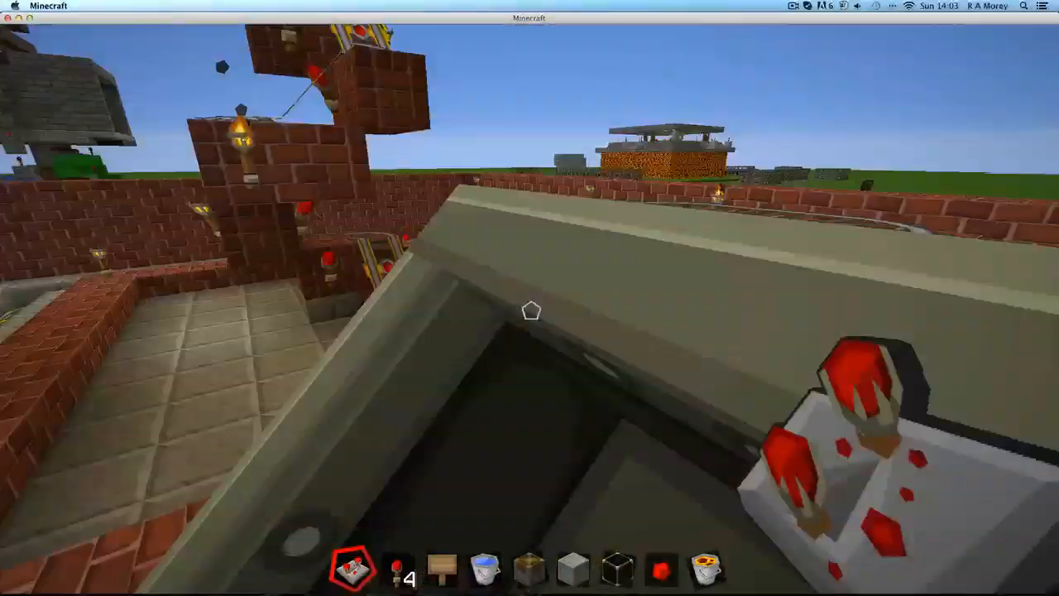
mouse_move(529, 298)
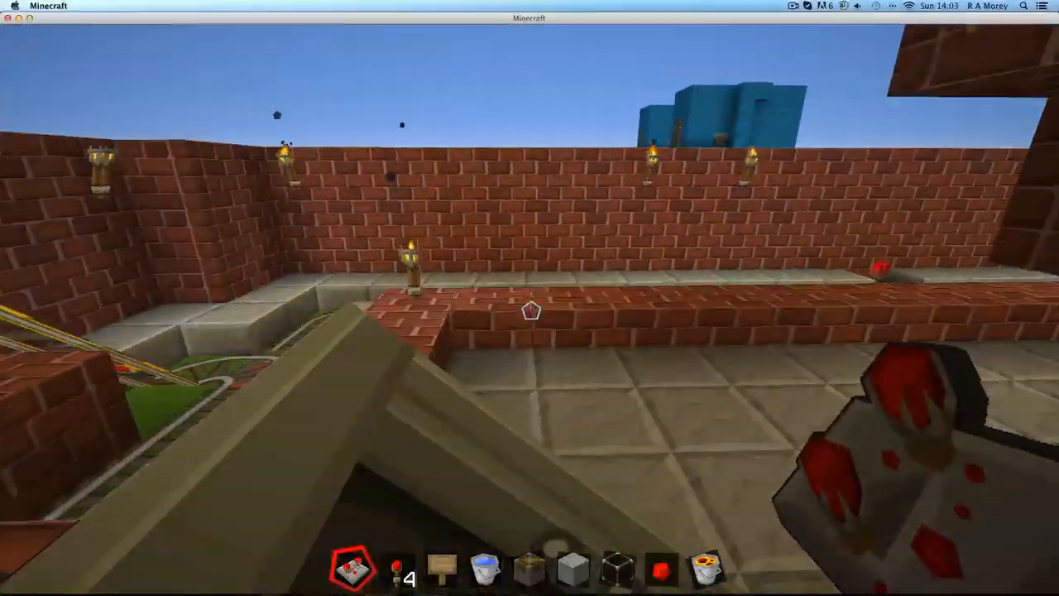
mouse_move(529, 310)
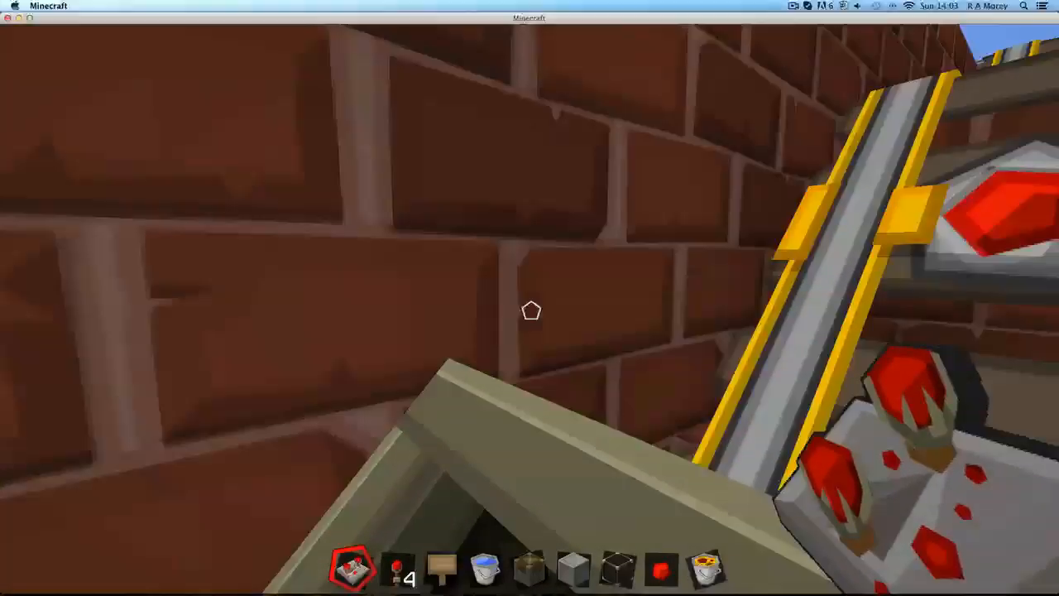
mouse_move(529, 310)
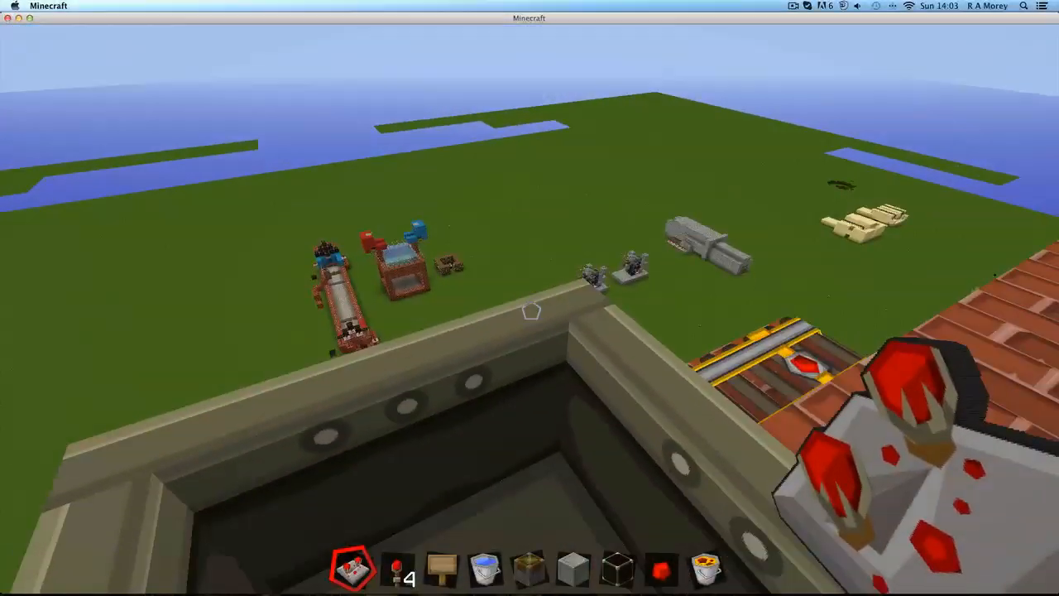